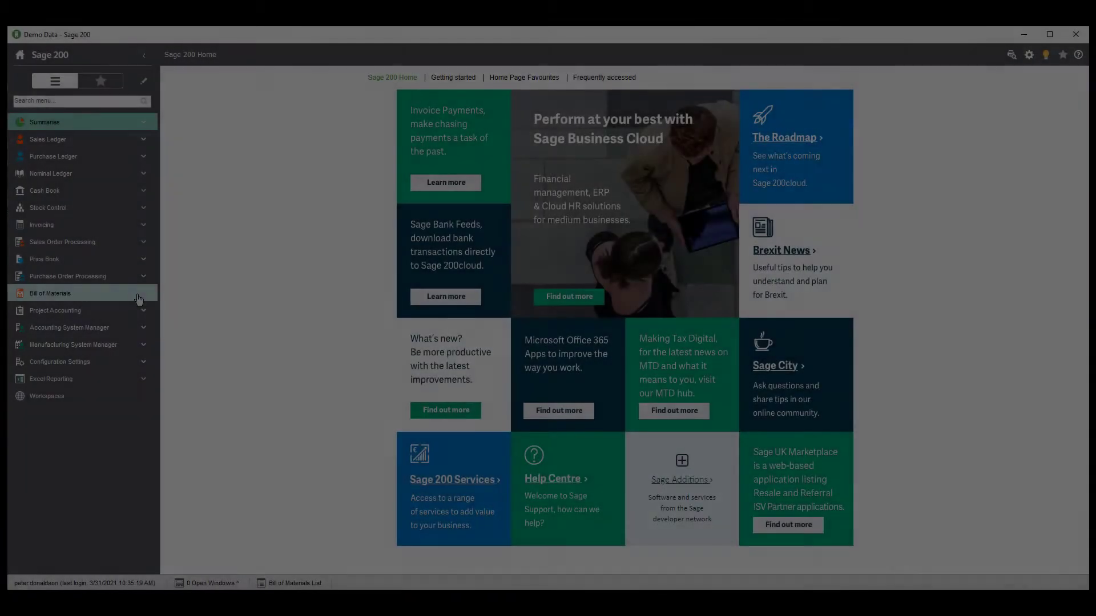
Step: Expand Bill of Materials in the menu and show the Bill of Materials List
{"action": "left_click", "coordinate": [50, 294]}
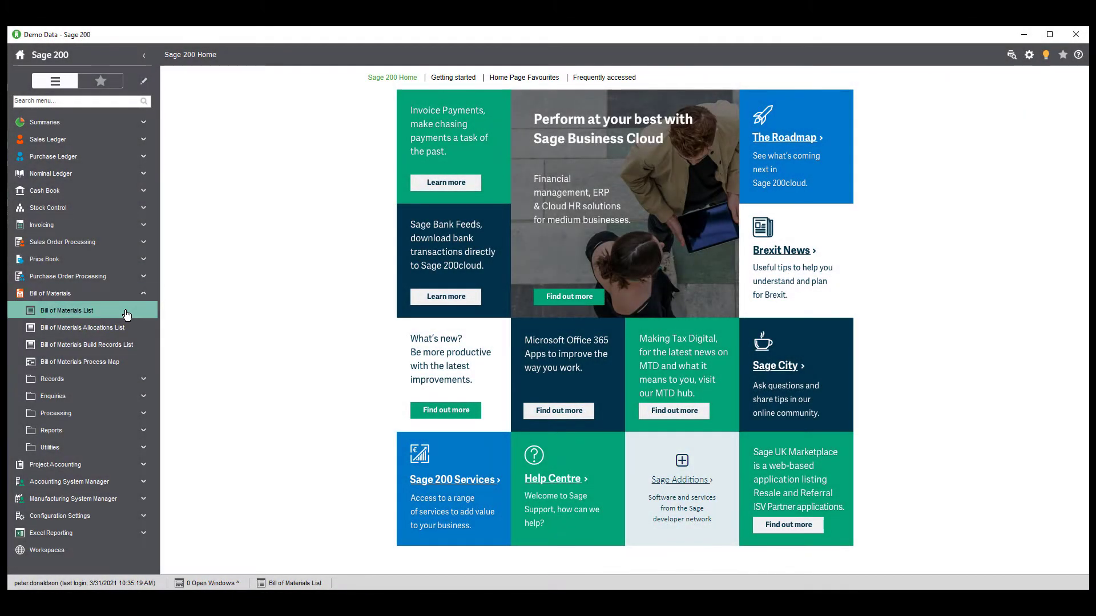
{"action": "left_click", "coordinate": [67, 310]}
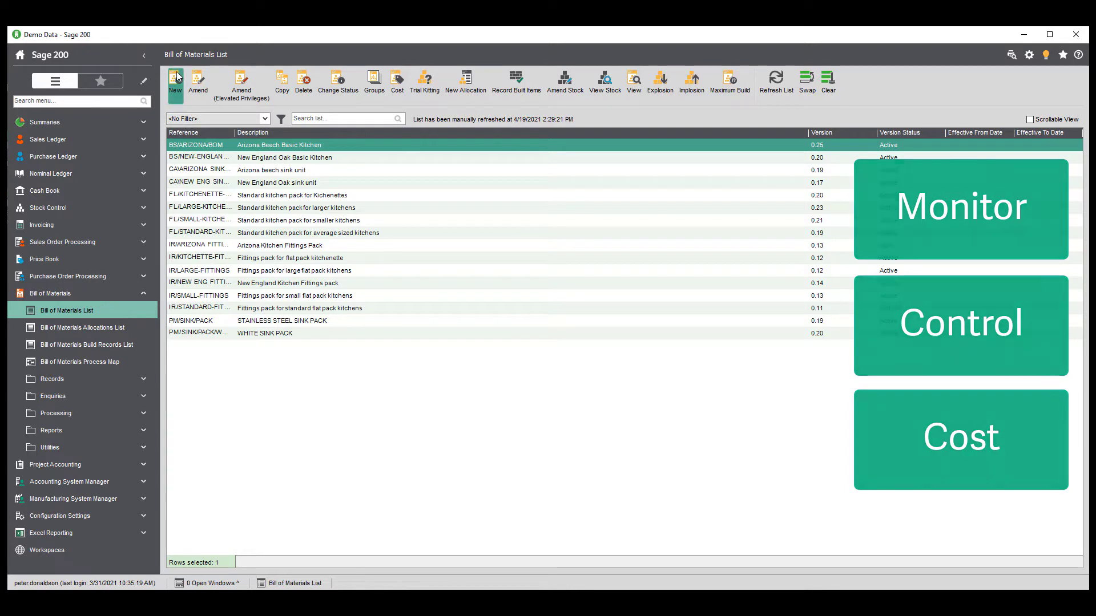
Step: Open a blank New Bill of Materials Record form from the list
{"action": "left_click", "coordinate": [176, 80]}
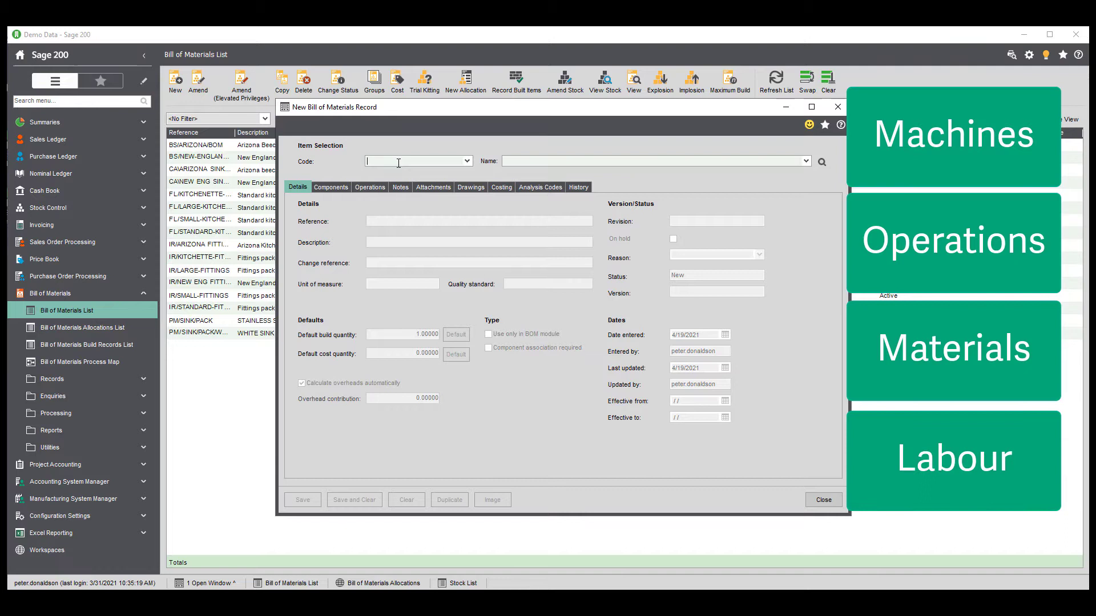
Step: Enter 'BOM' as the record code, then close the record form
{"action": "type", "text": "BOM"}
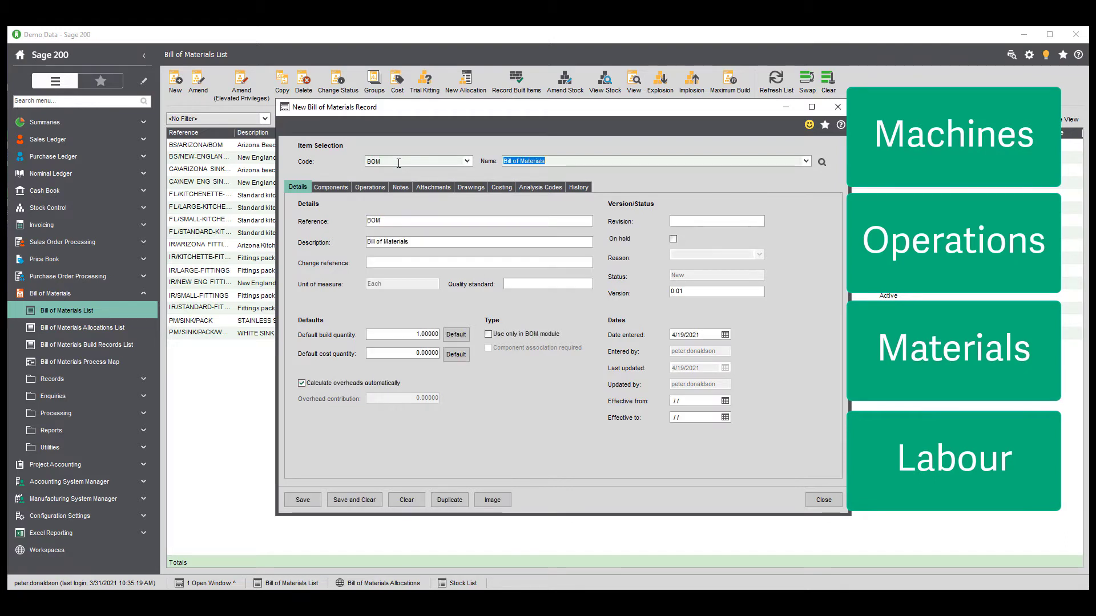
{"action": "left_click", "coordinate": [331, 186]}
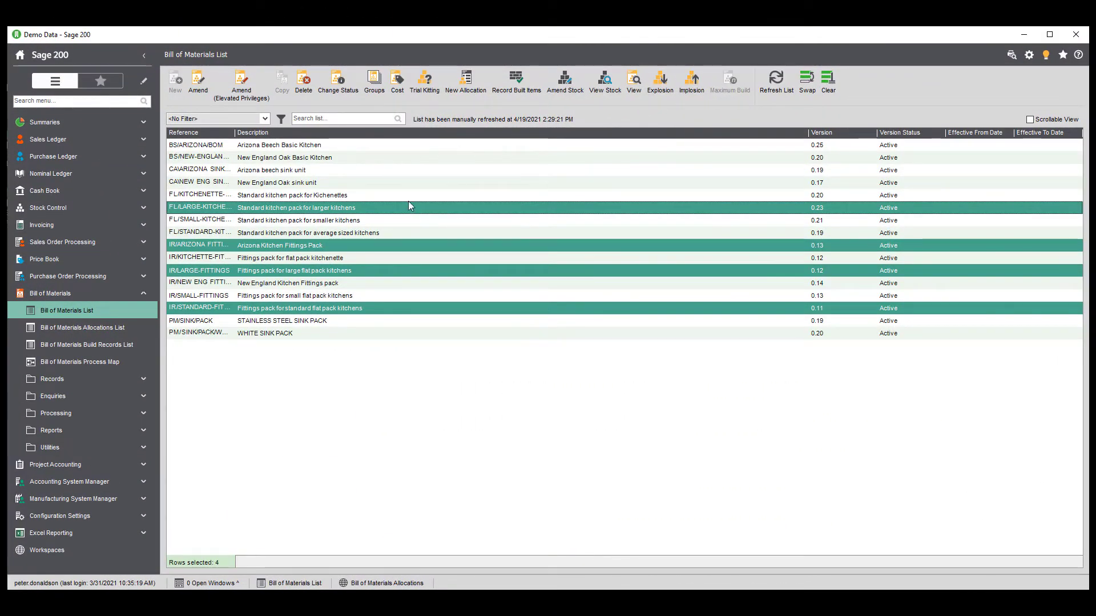
Step: Cost the four selected bills, then begin an IR/STANDARD-FITTINGS allocation
{"action": "left_click", "coordinate": [397, 80]}
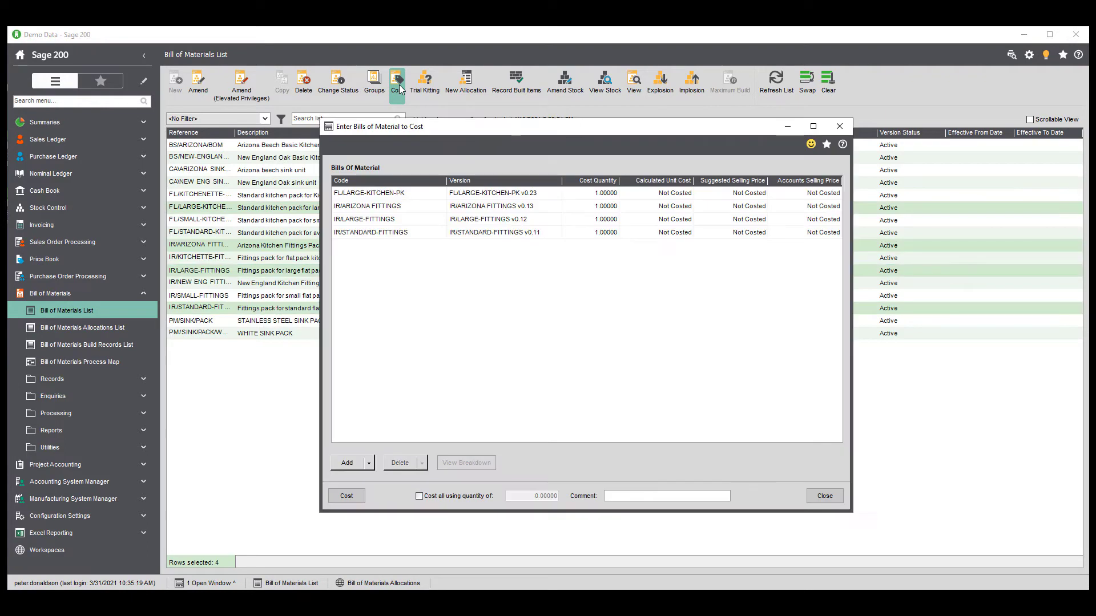
{"action": "left_click", "coordinate": [346, 496]}
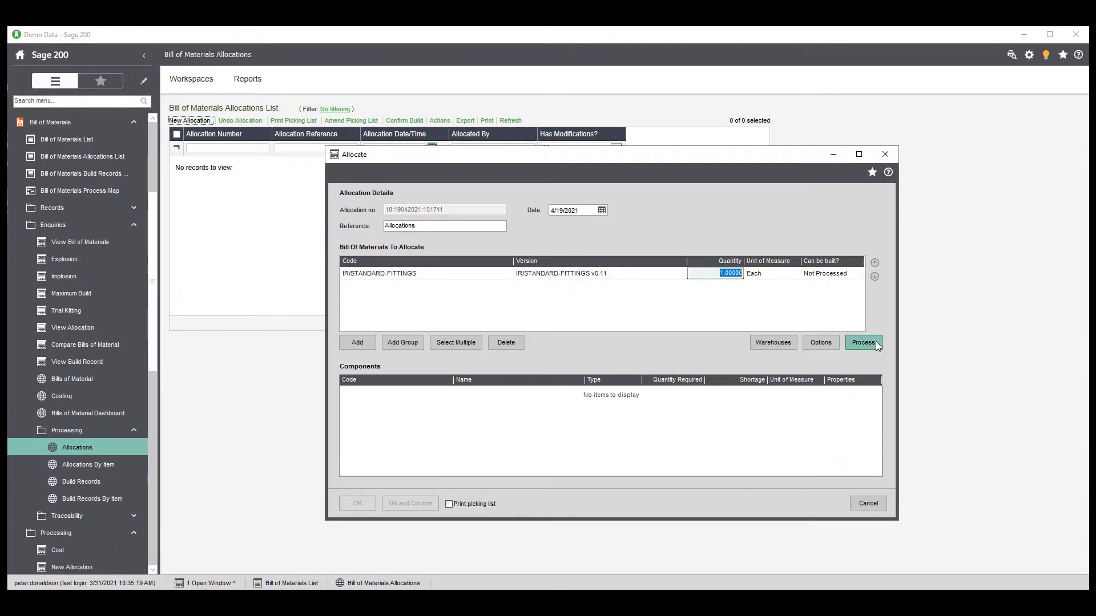
Step: Process the standard fittings allocation with a printed picking list and confirm it
{"action": "left_click", "coordinate": [863, 342]}
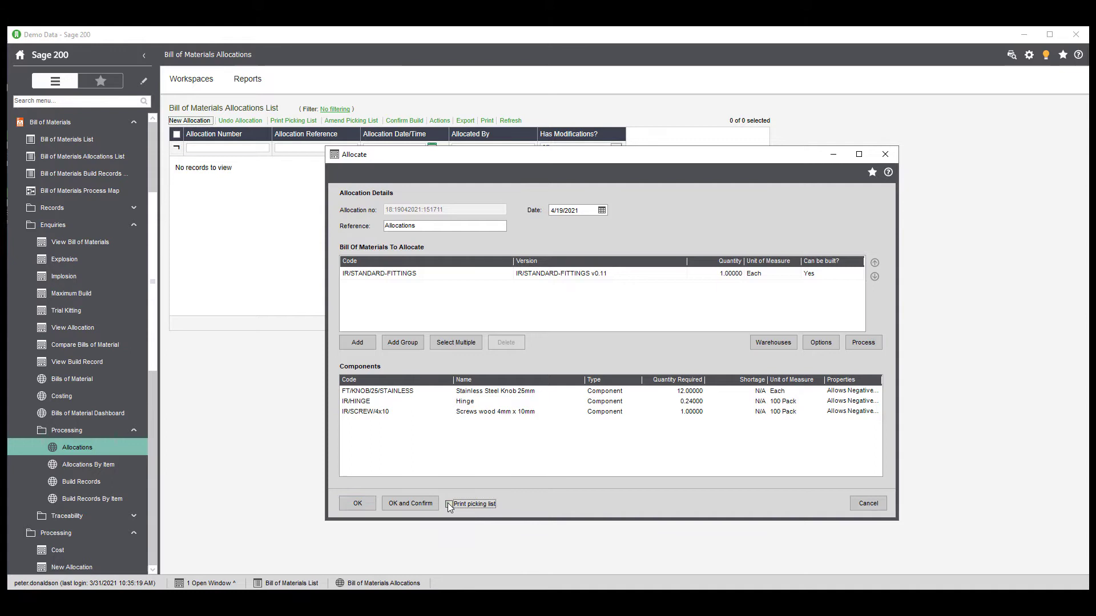
{"action": "left_click", "coordinate": [452, 504]}
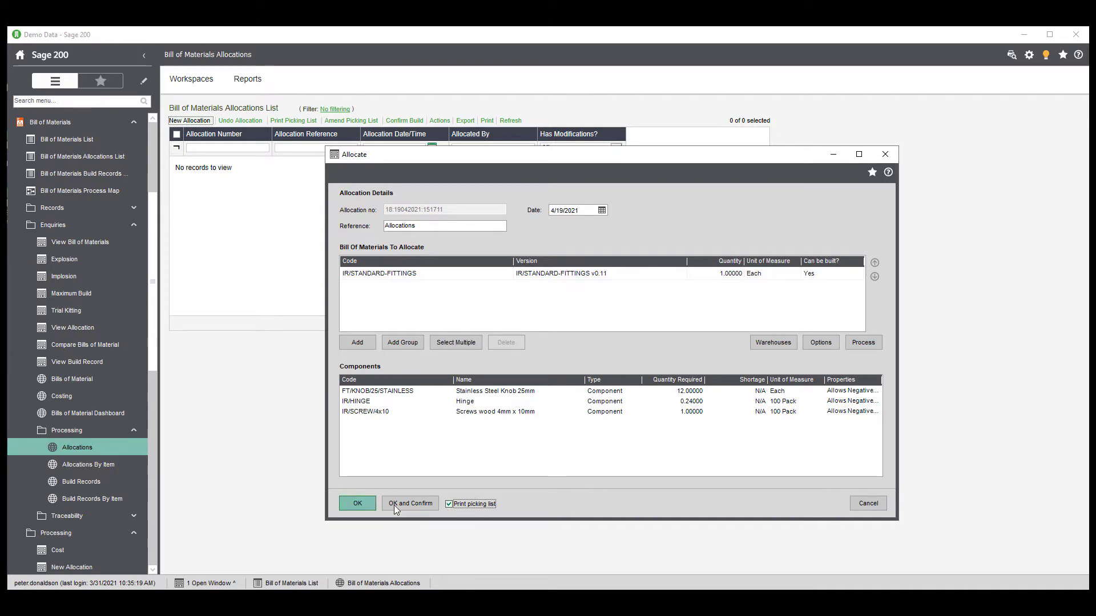
{"action": "left_click", "coordinate": [410, 504]}
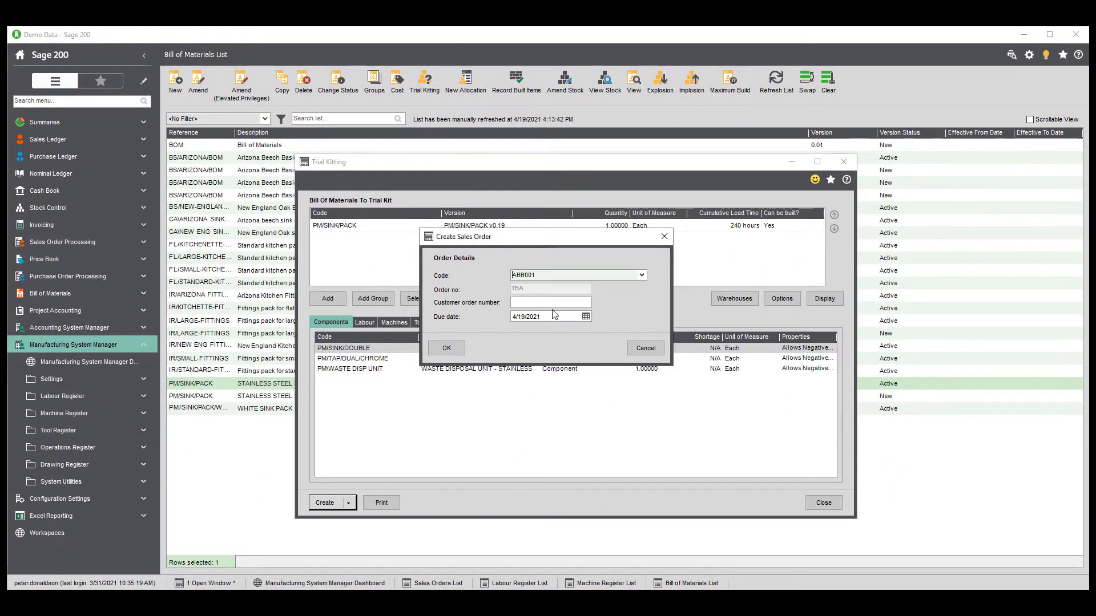
{"action": "left_click", "coordinate": [446, 347]}
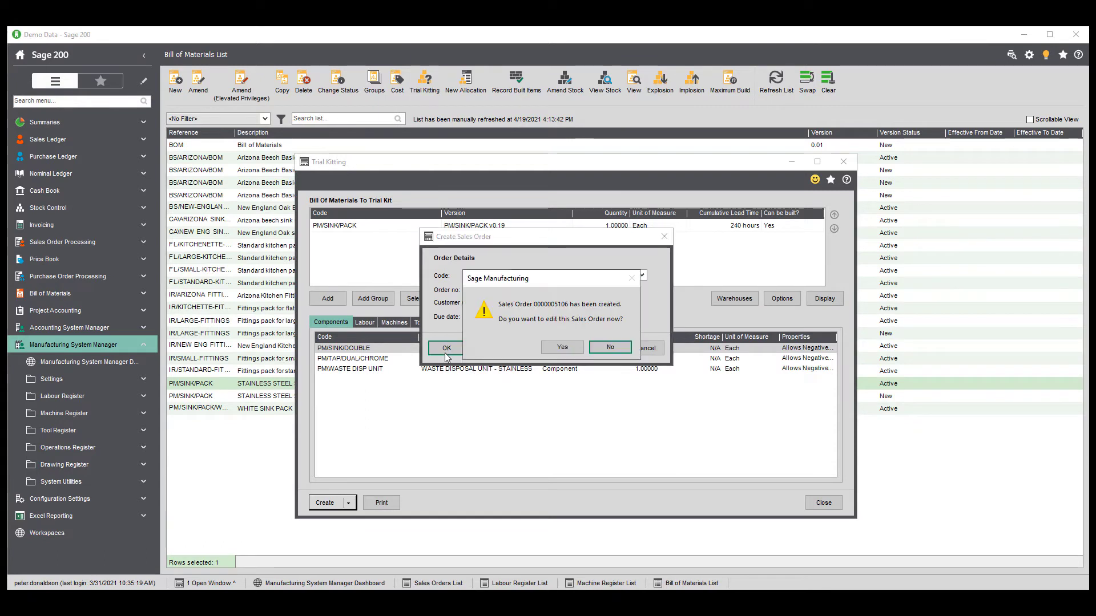
{"action": "mouse_move", "coordinate": [586, 351]}
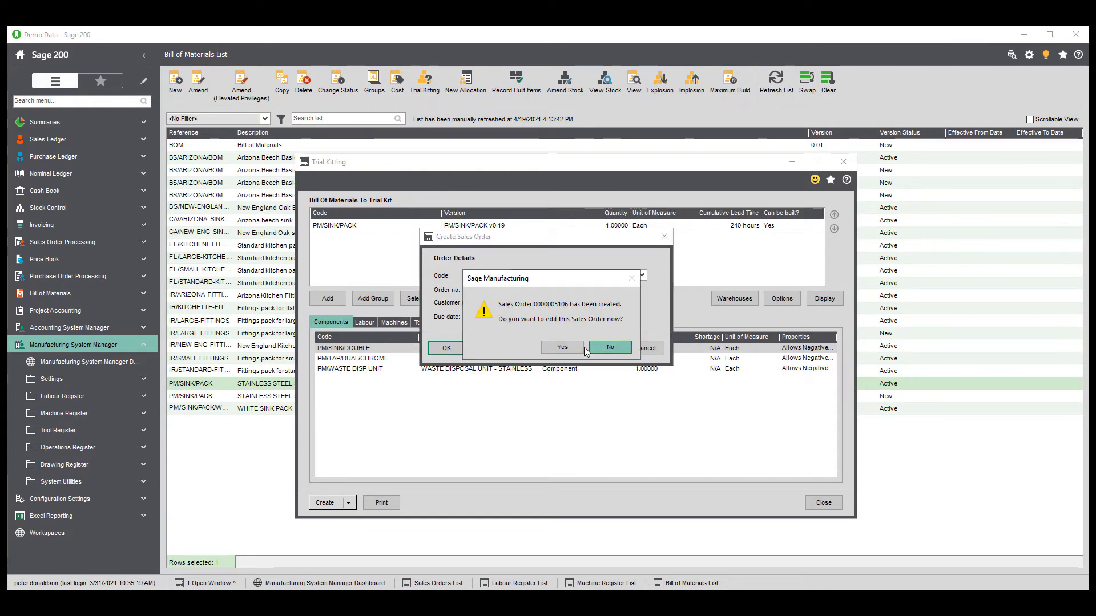
{"action": "left_click", "coordinate": [562, 347]}
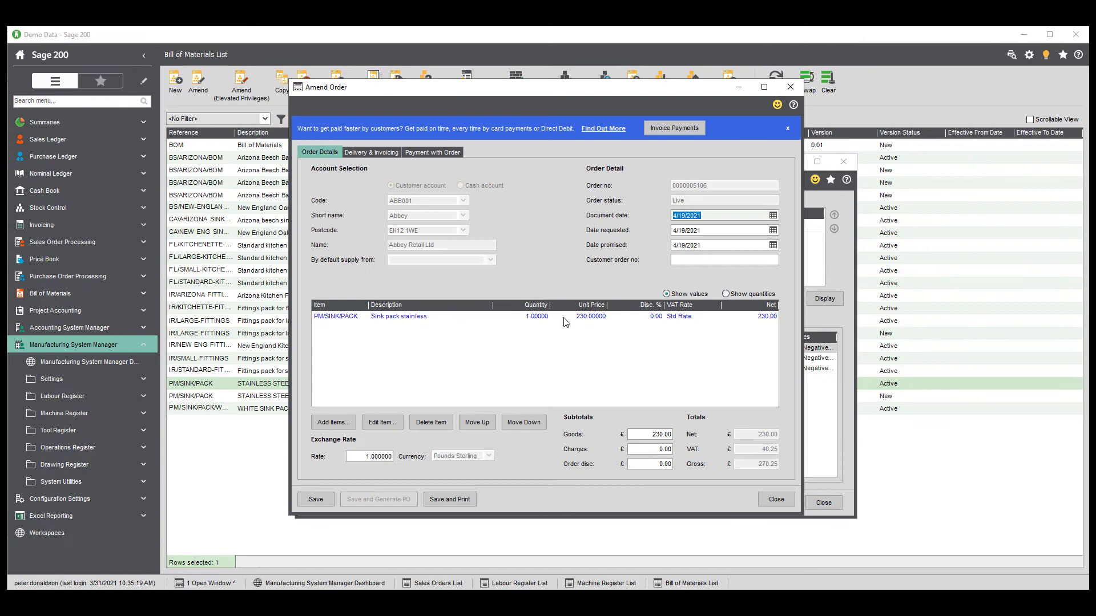